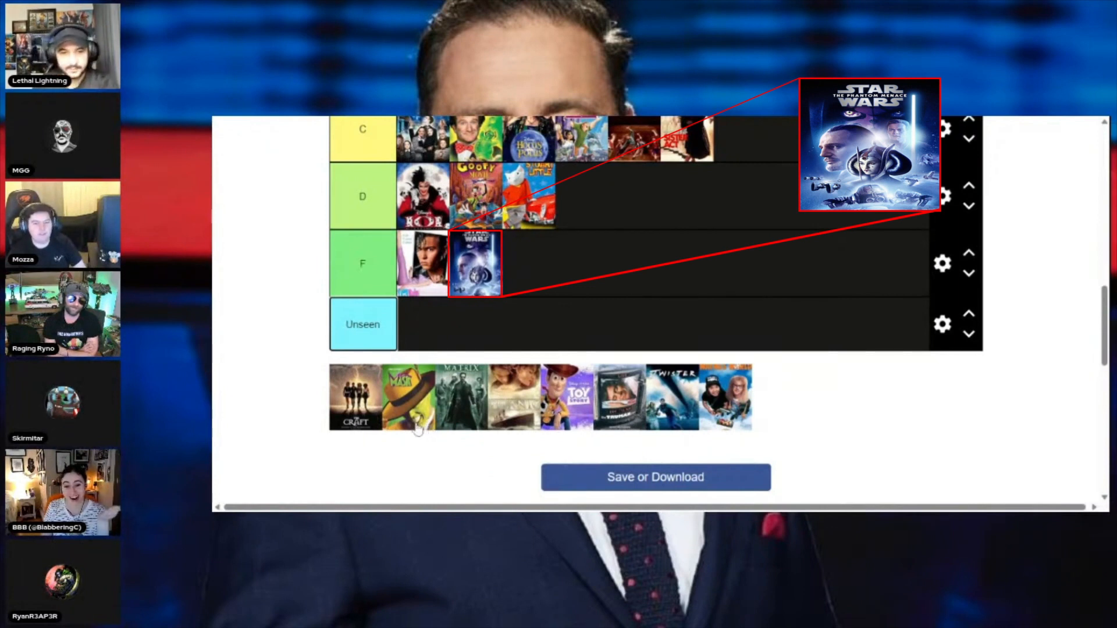
pyautogui.moveTo(473, 291)
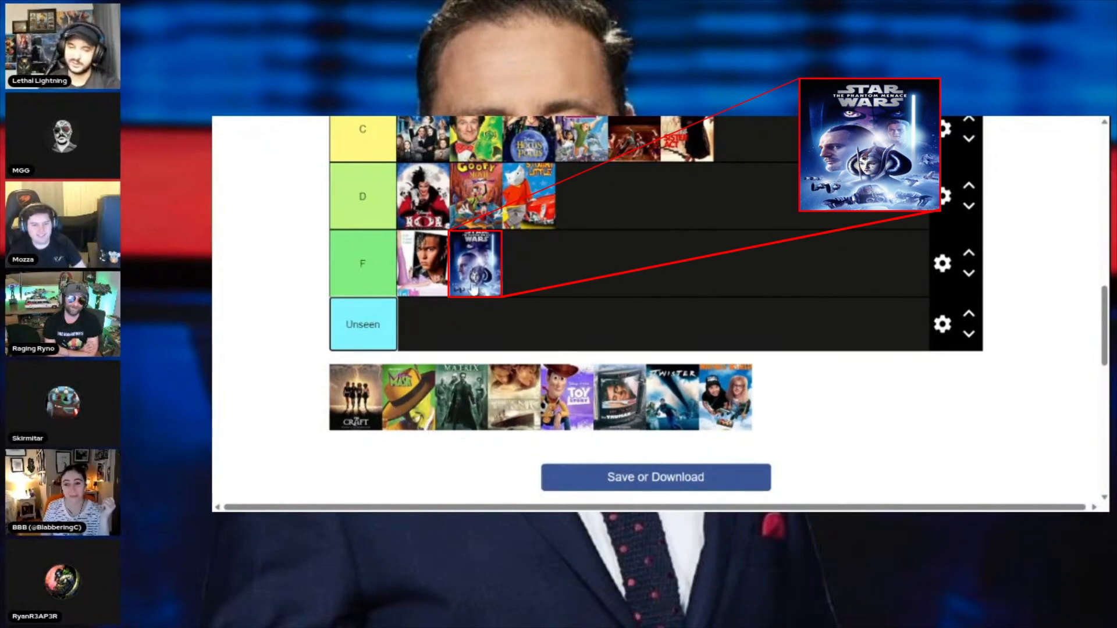
pyautogui.moveTo(381, 425)
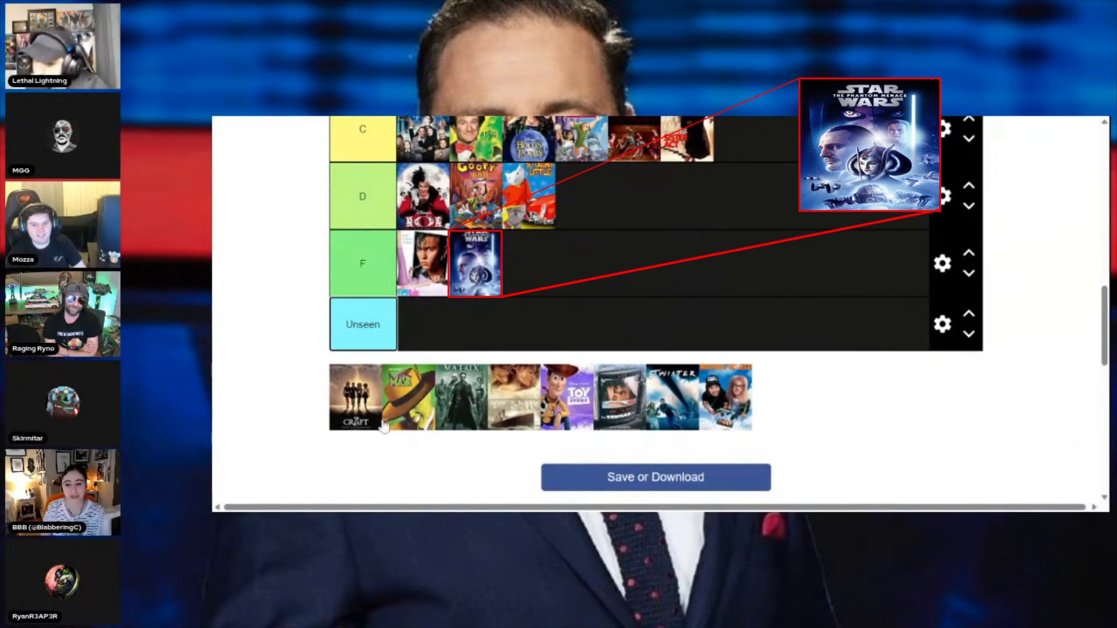
pyautogui.moveTo(474, 298)
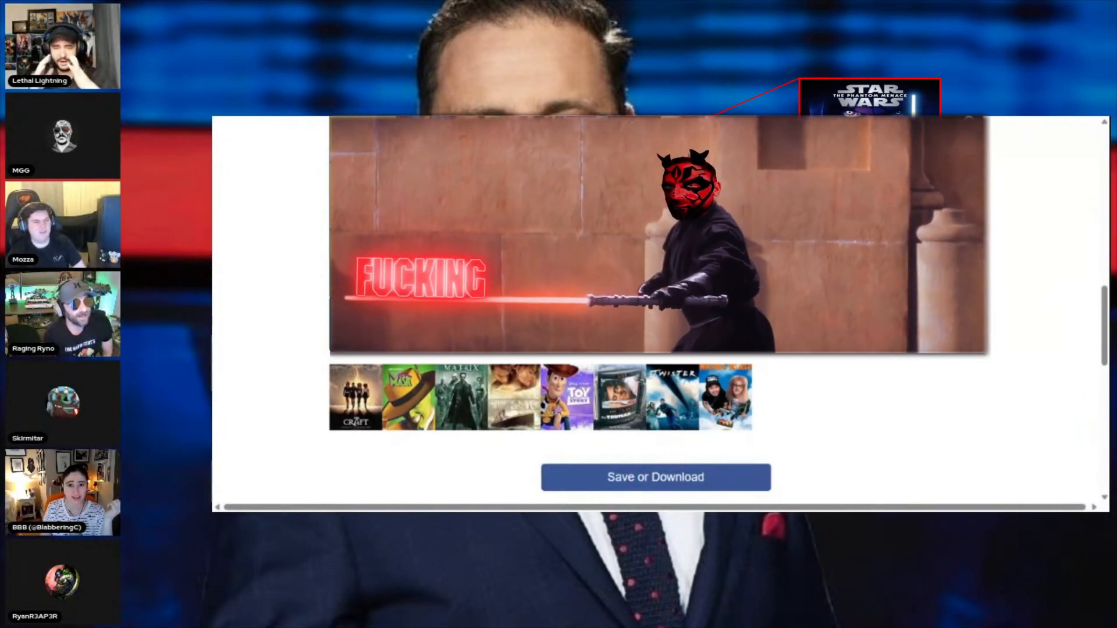
# Step: Return The Phantom Menace from the F tier to the unranked movie pool
pyautogui.scroll(3)
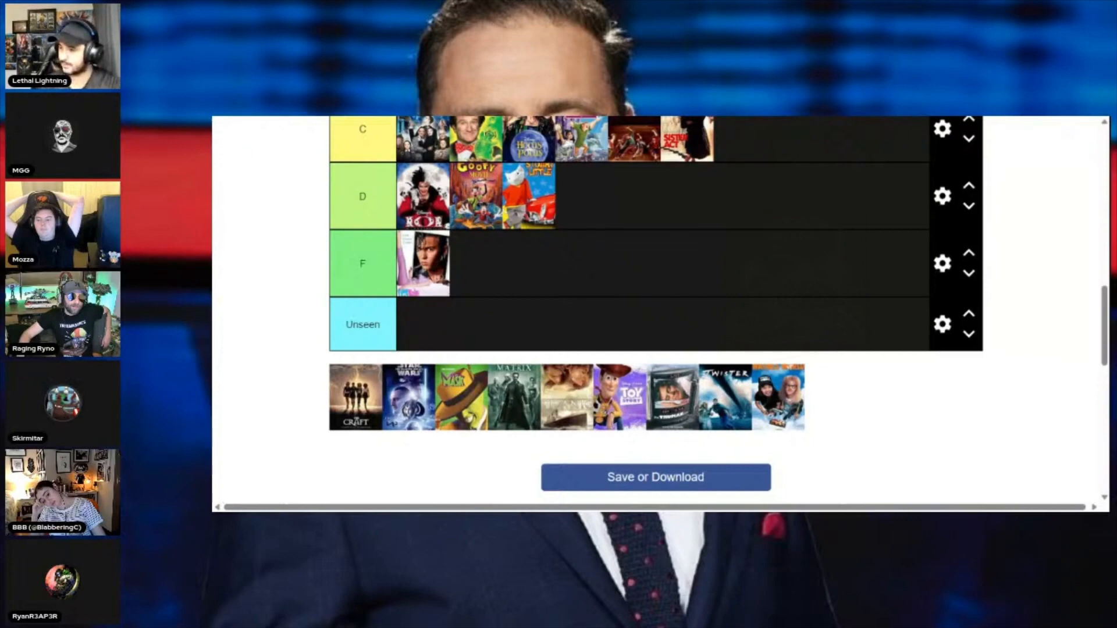
# Step: Place The Phantom Menace at the end of the C tier
pyautogui.scroll(3)
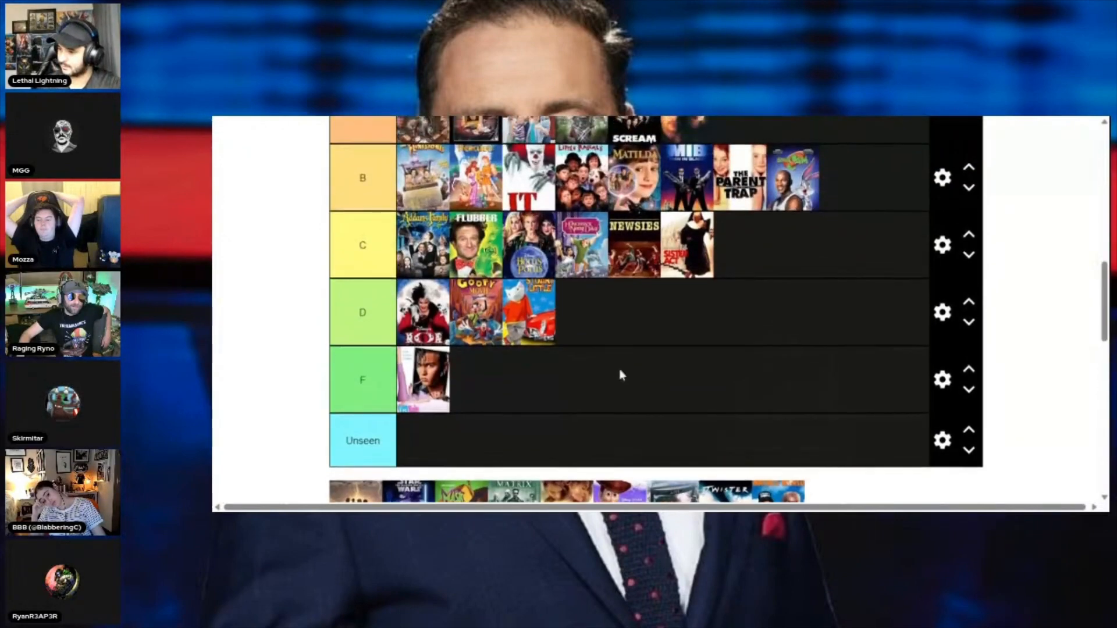
pyautogui.scroll(3)
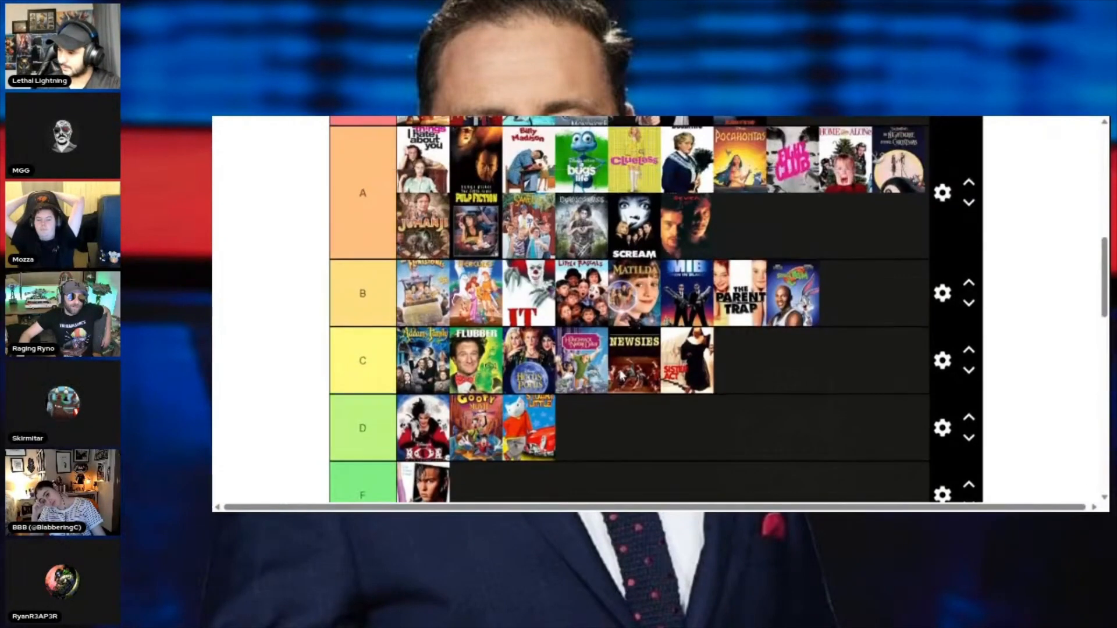
pyautogui.scroll(3)
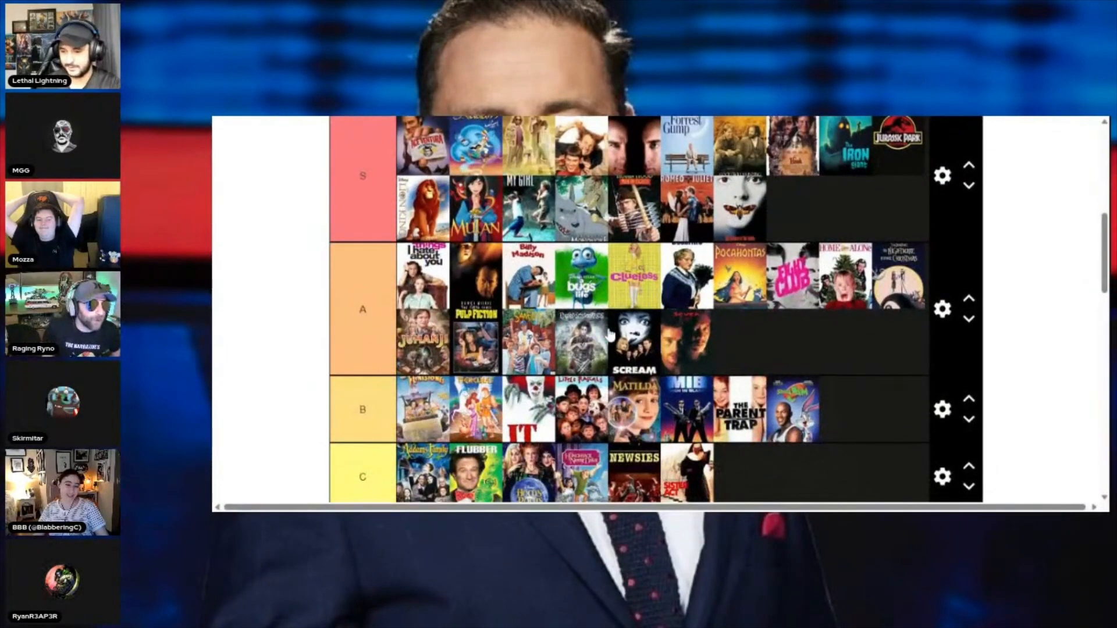
pyautogui.scroll(-3)
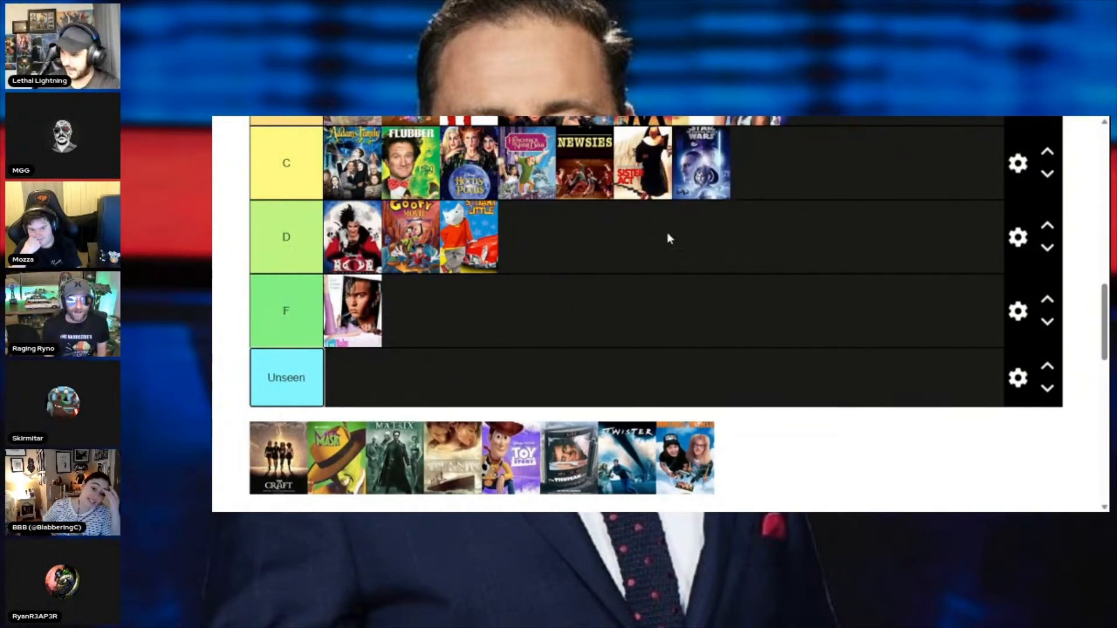
pyautogui.moveTo(926, 187)
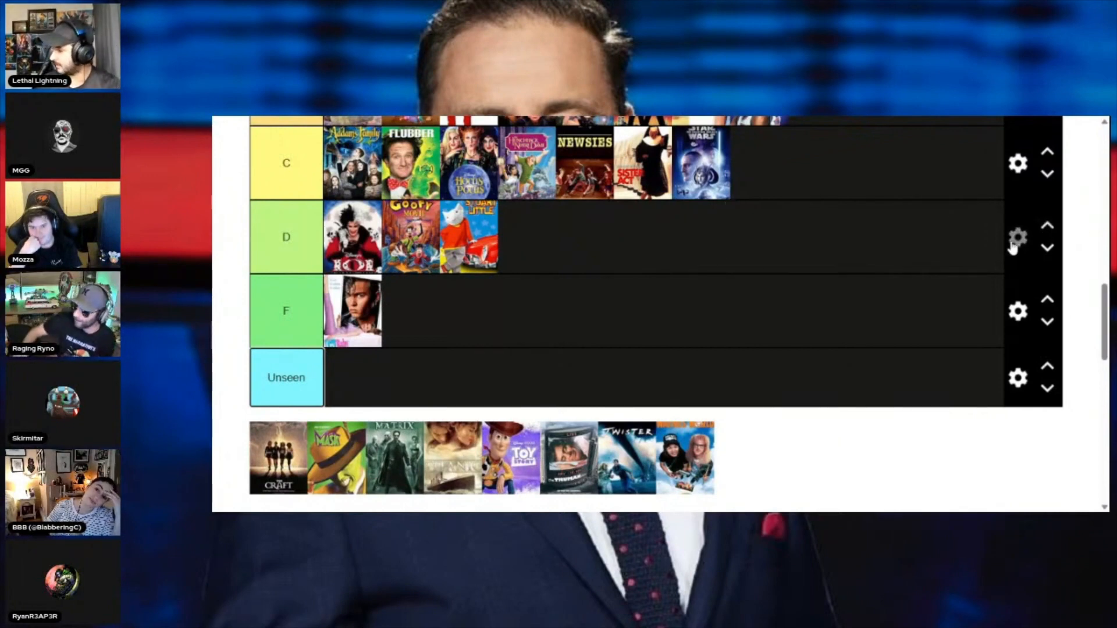
# Step: Add a yellow D+ row above D holding The Phantom Menace
pyautogui.click(1017, 238)
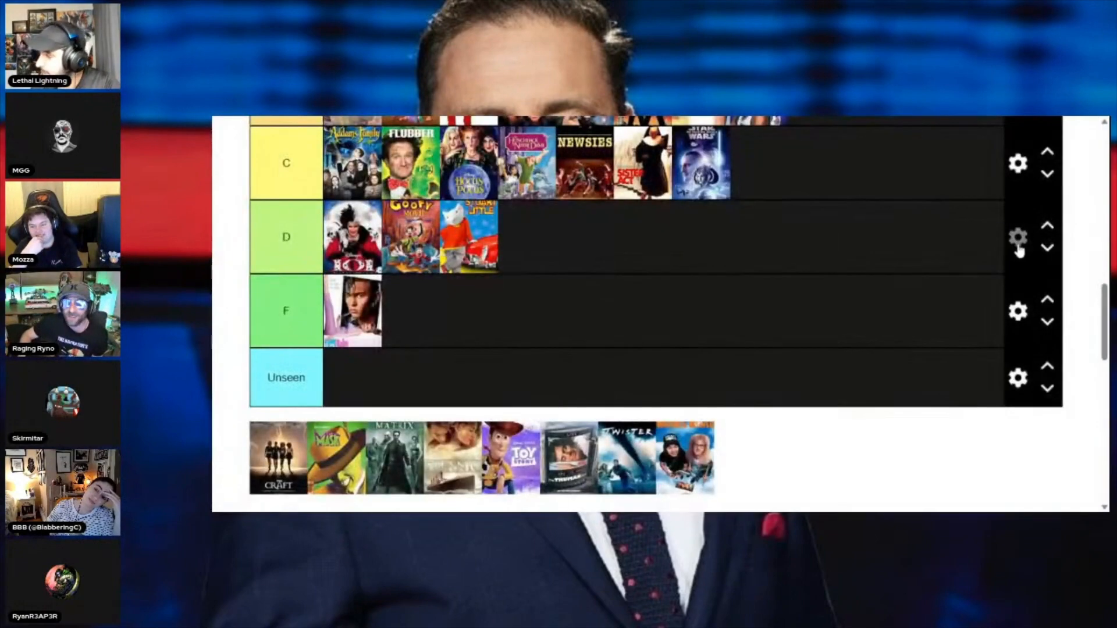
pyautogui.click(1018, 237)
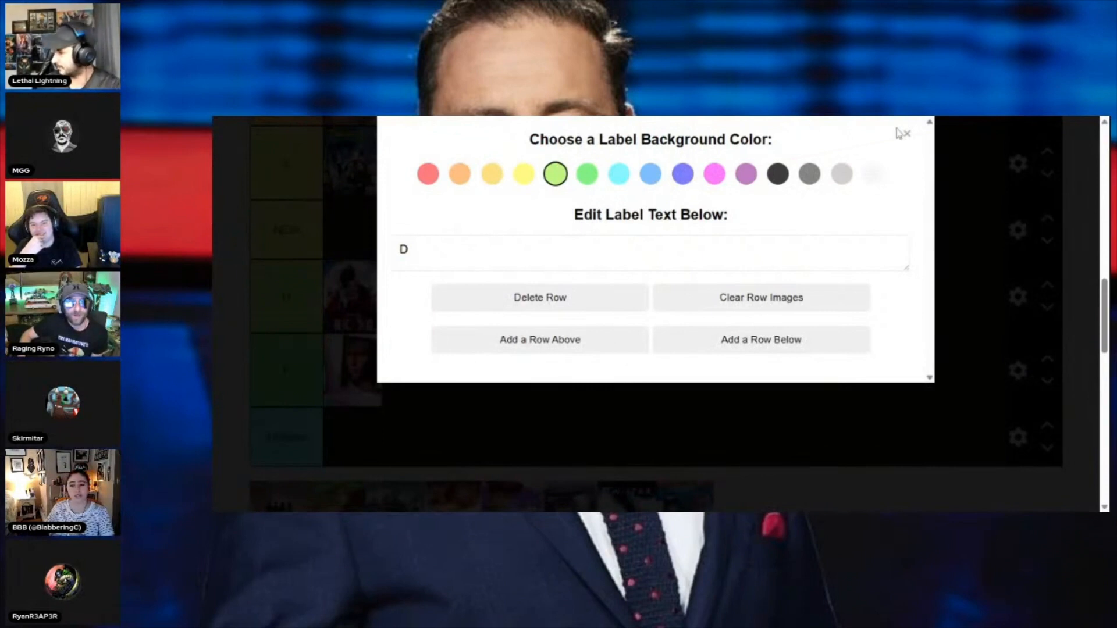
pyautogui.click(905, 134)
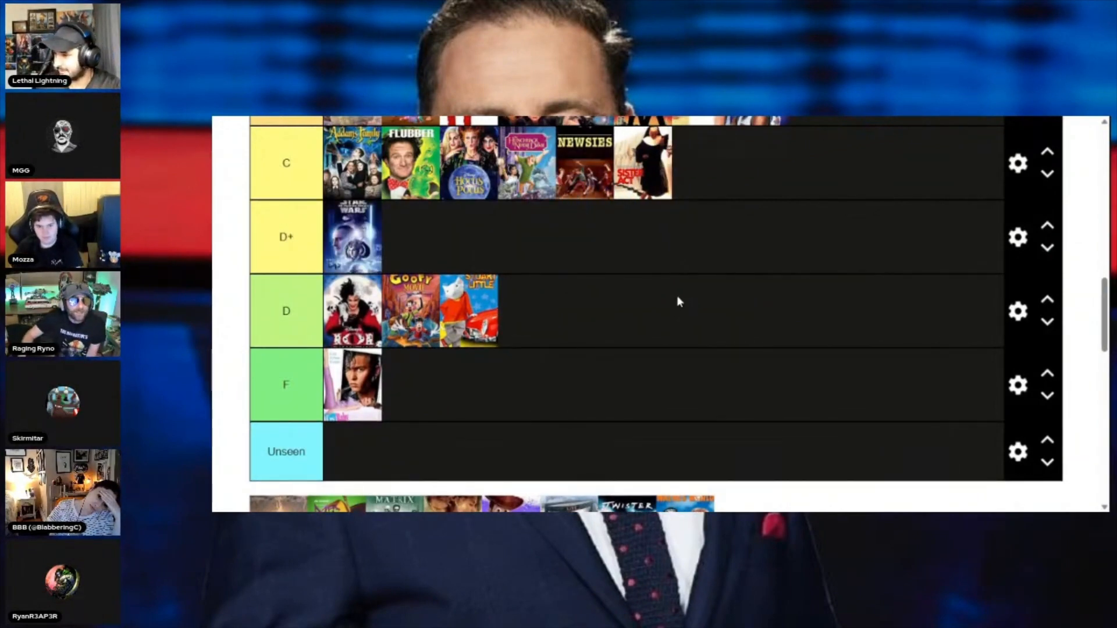
# Step: Delete the D+ row so The Phantom Menace ends up in the D tier
pyautogui.scroll(3)
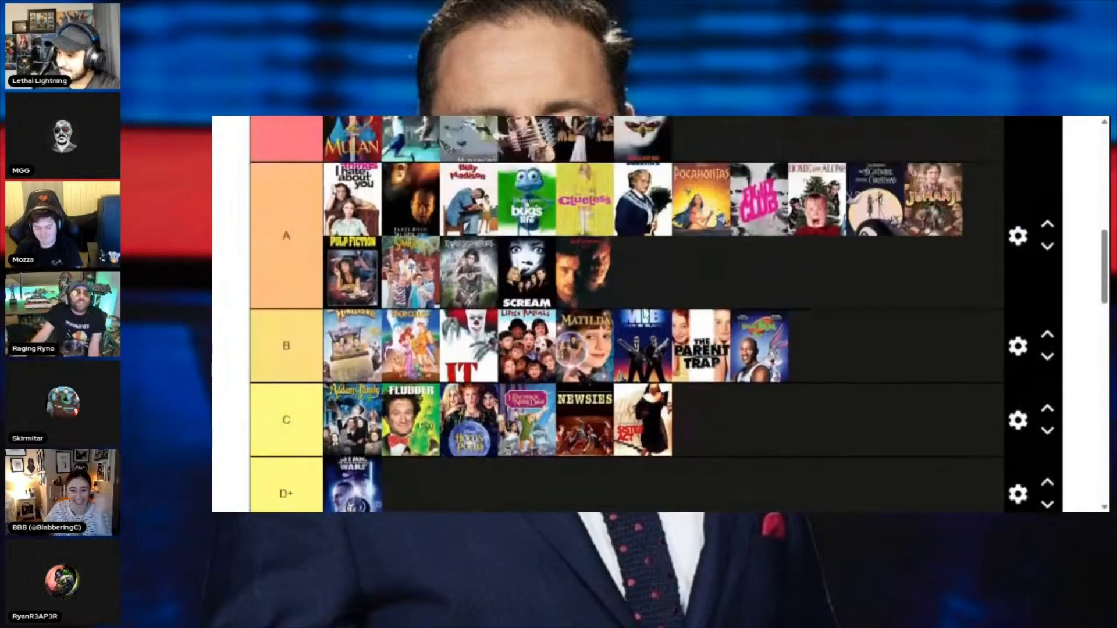
pyautogui.scroll(-3)
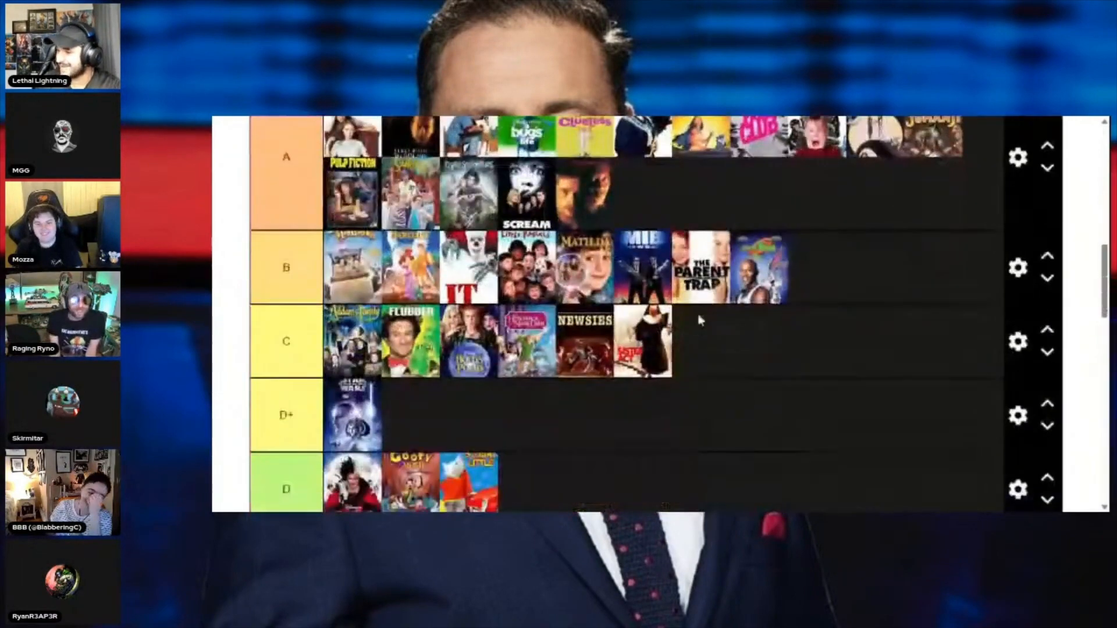
pyautogui.scroll(-3)
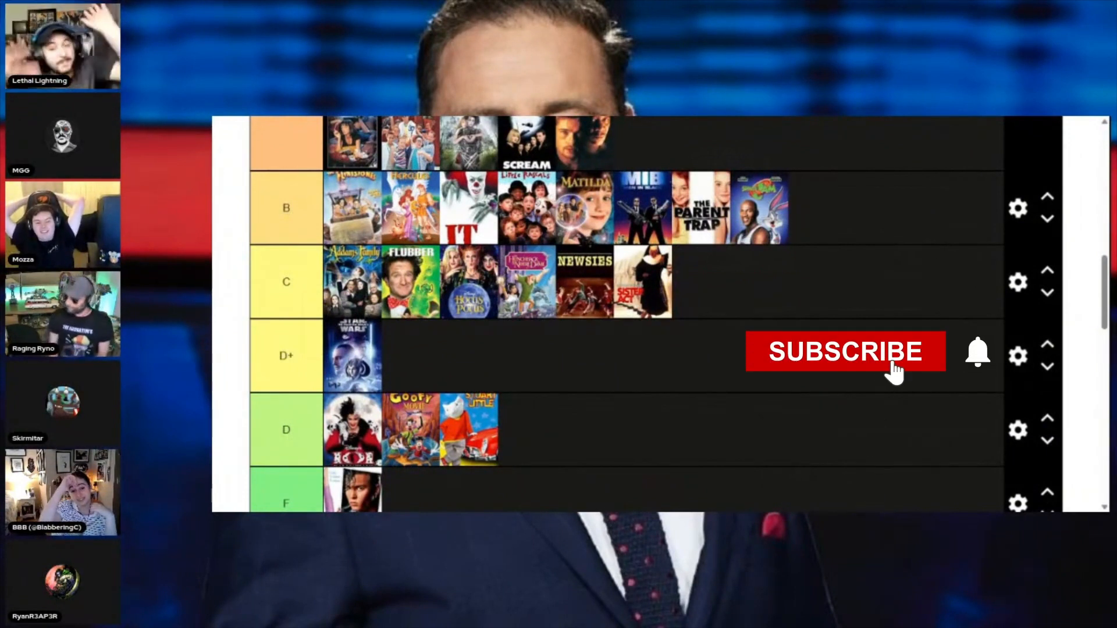
pyautogui.click(845, 351)
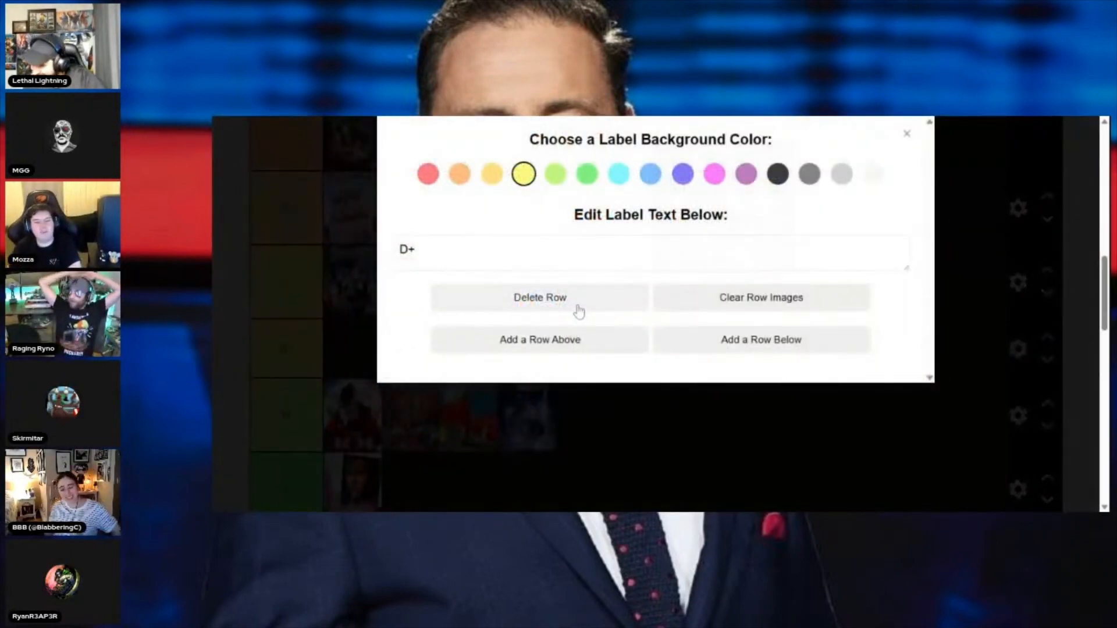
pyautogui.click(907, 133)
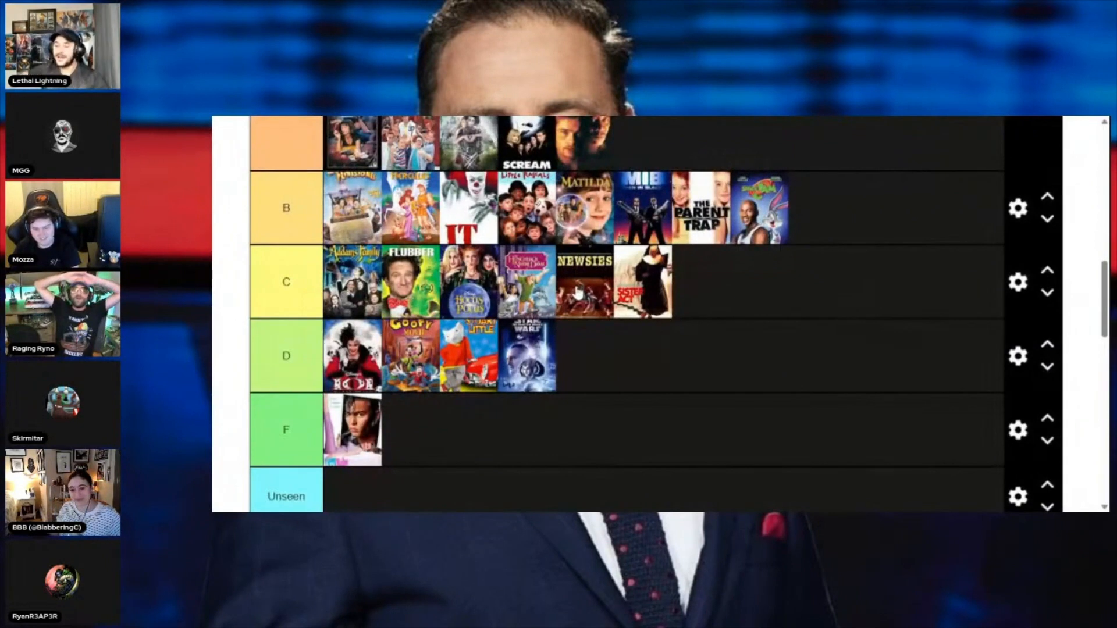